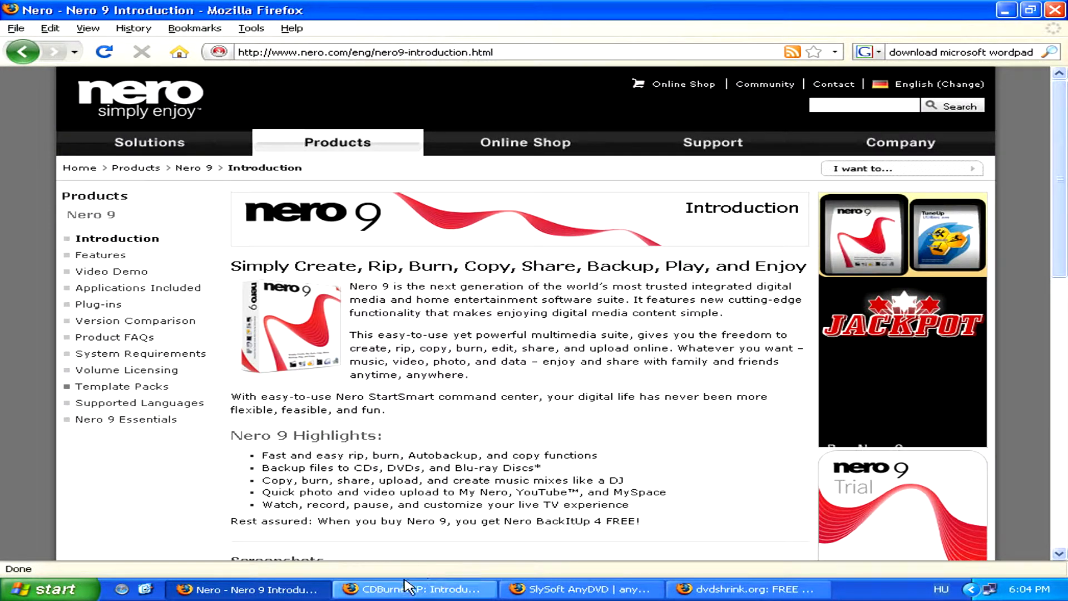
Switch Firefox to the CDBurnerXP homepage from the taskbar.
left_click(414, 589)
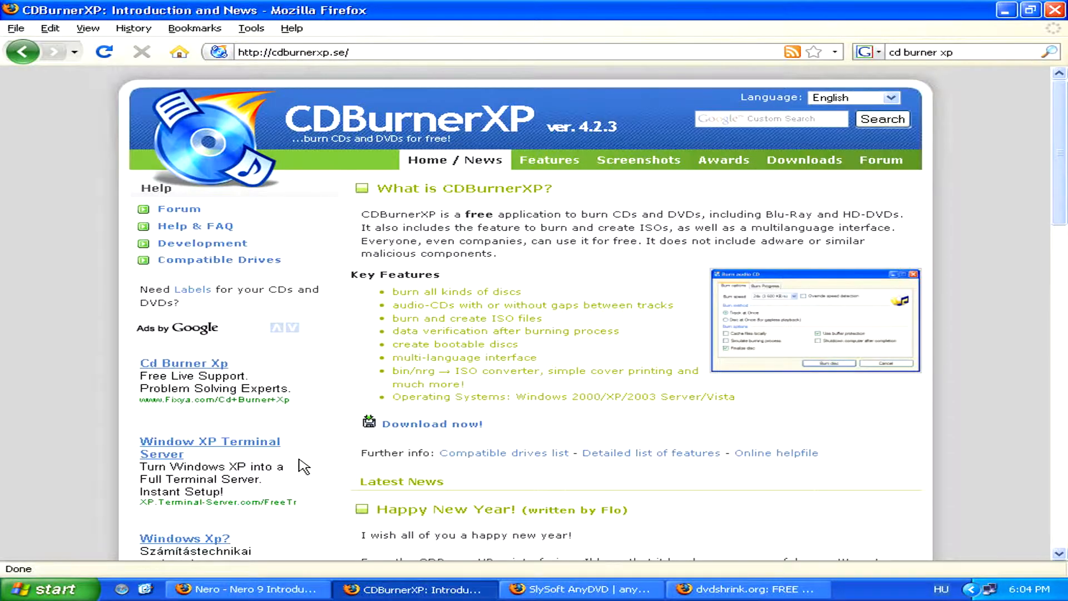
mouse_move(146, 590)
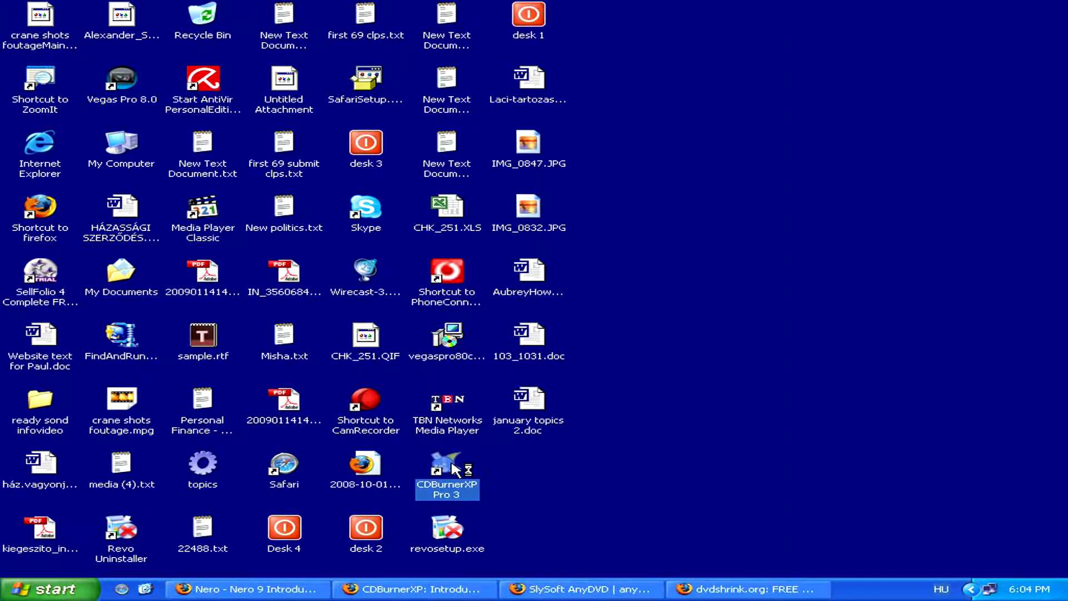
Launch CDBurnerXP Pro 3 from its desktop shortcut.
double_click(447, 470)
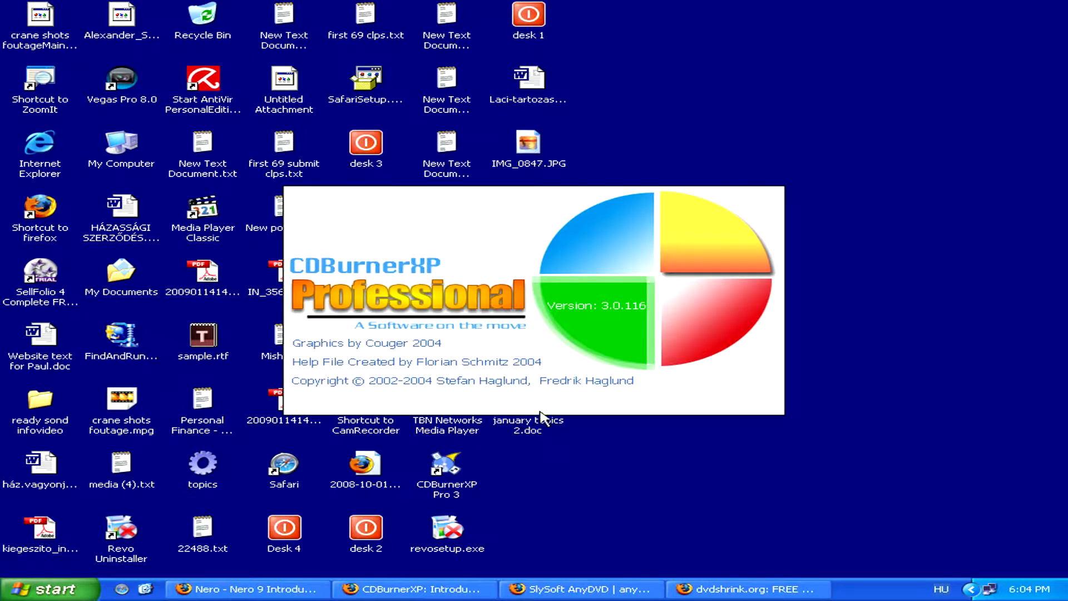
mouse_move(555, 399)
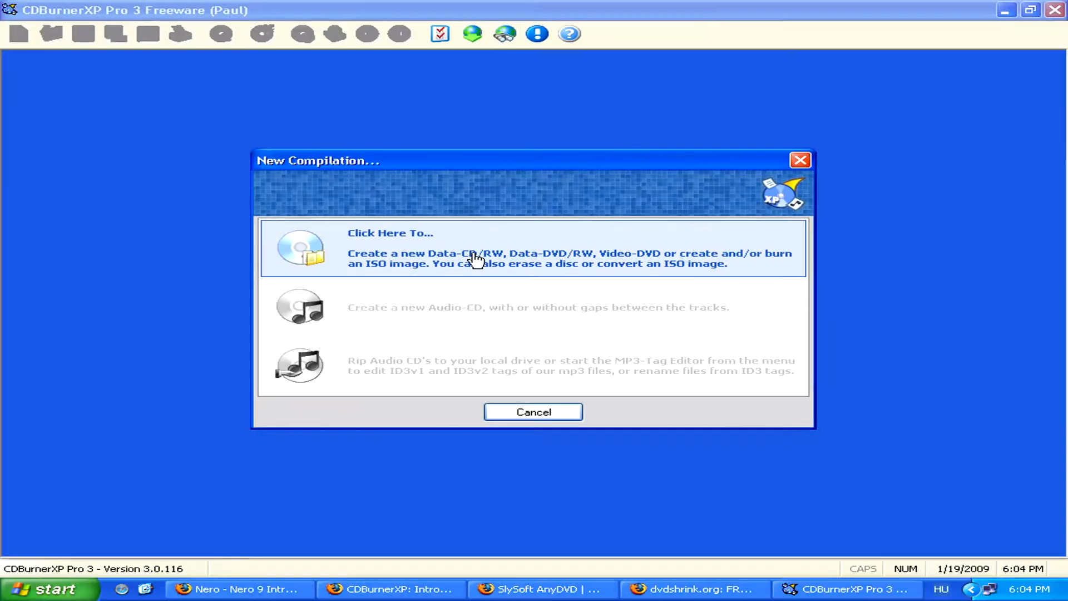
Choose 'Create a new Data-CD/RW, Data-DVD/RW' in the New Compilation dialog.
left_click(477, 253)
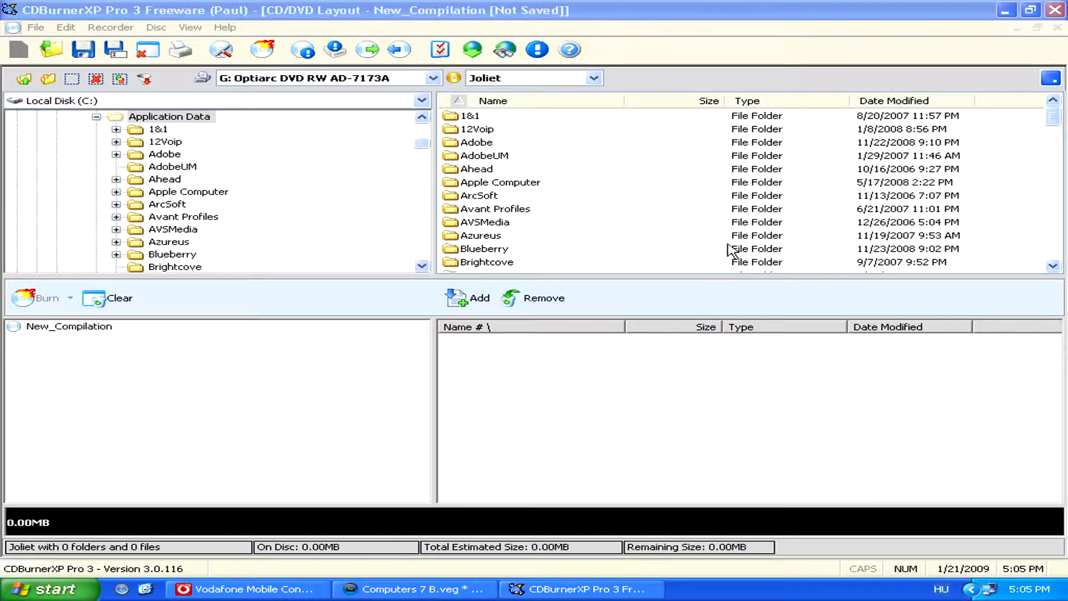
mouse_move(568, 213)
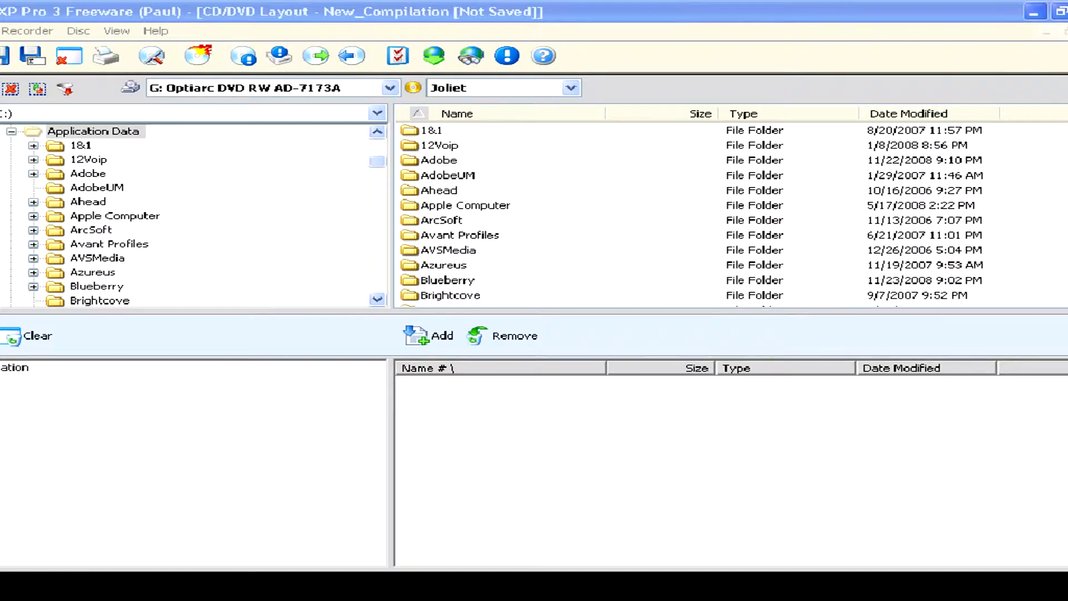
left_click(1034, 11)
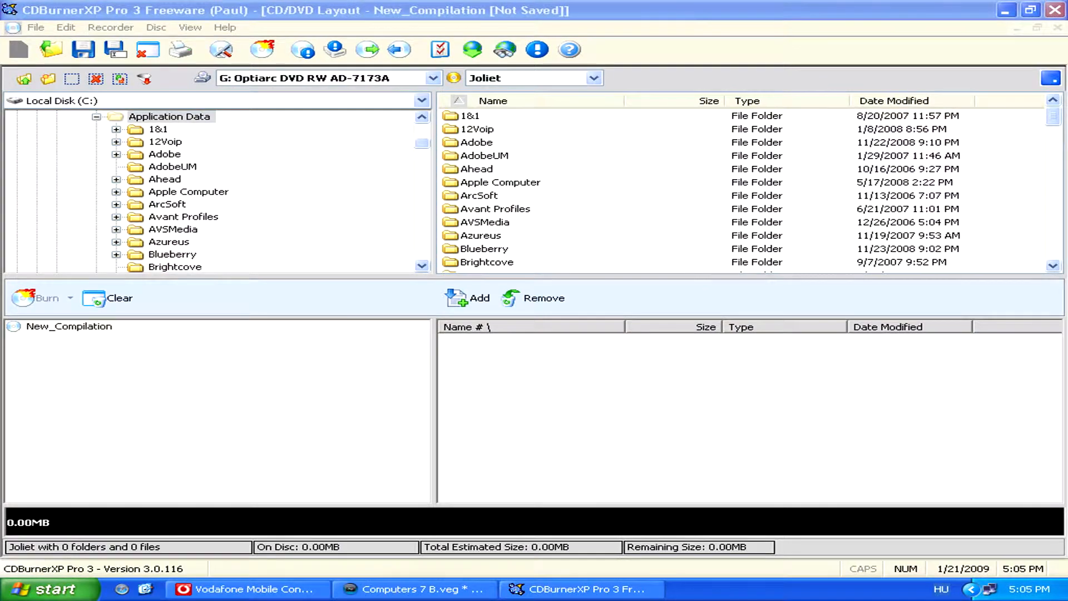
mouse_move(468, 298)
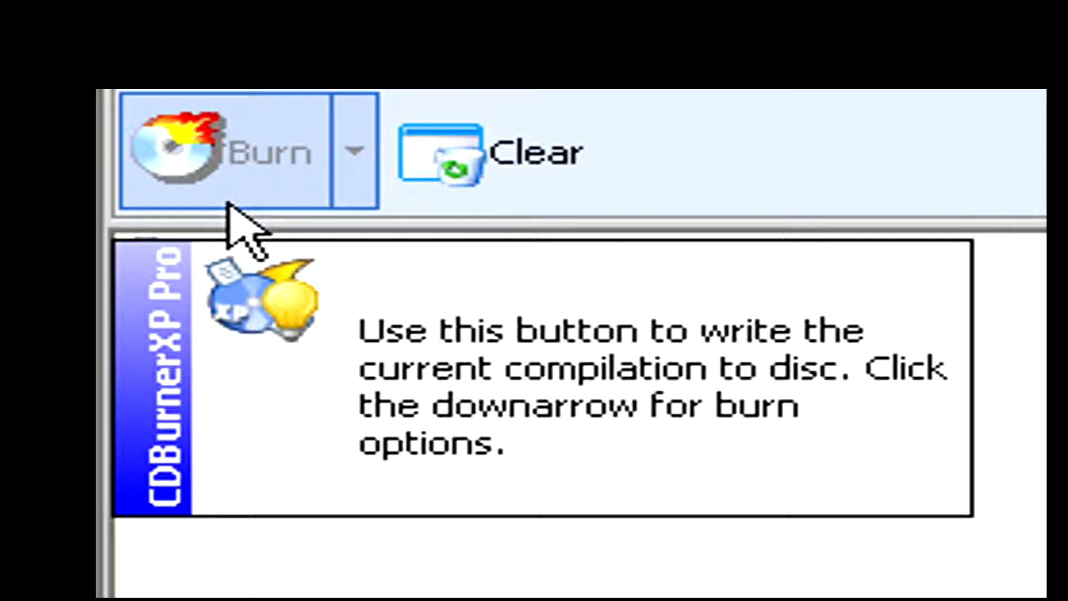
mouse_move(235, 225)
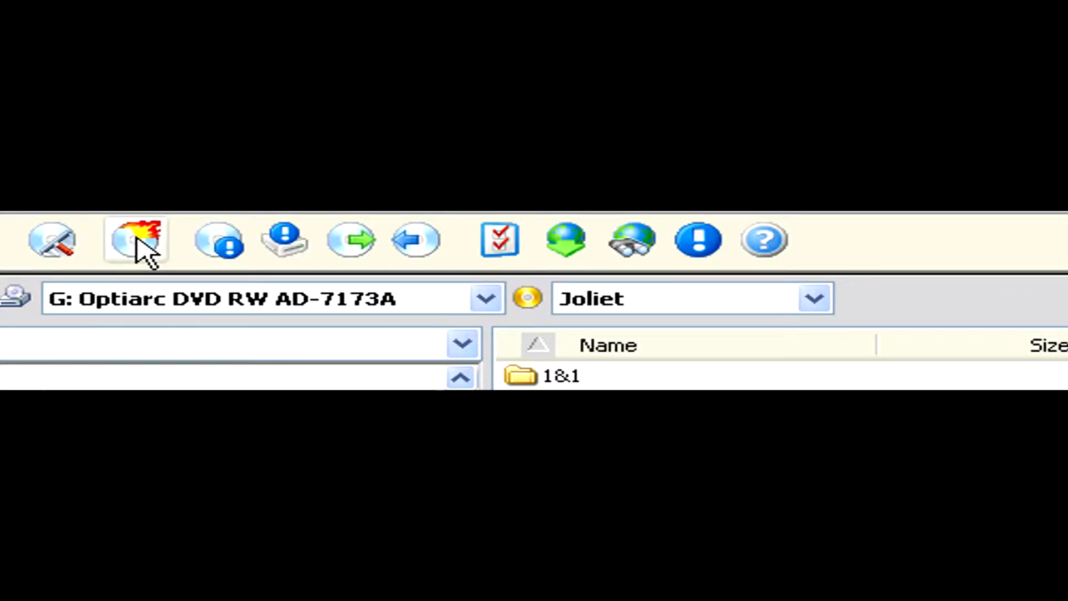
Switch Firefox to the SlySoft AnyDVD product page.
left_click(541, 589)
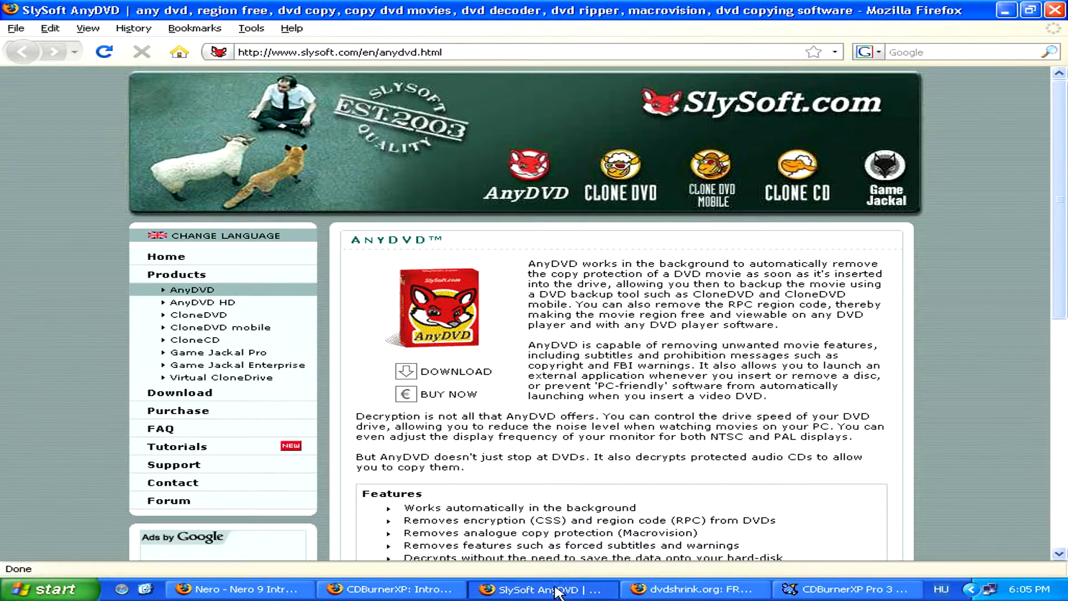
mouse_move(598, 406)
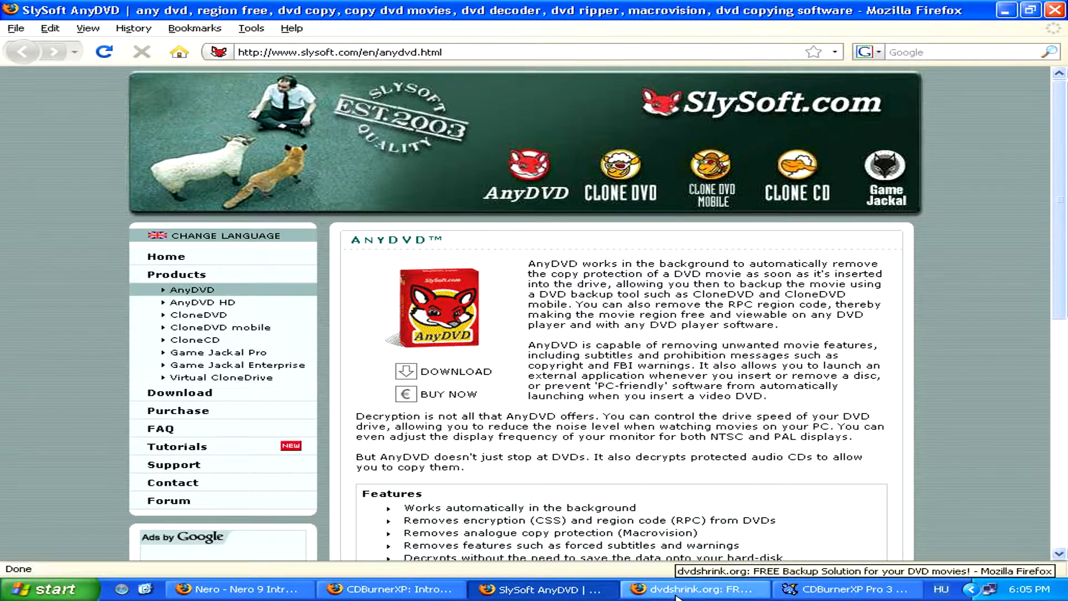
Switch to the dvdshrink.org page and scroll through its DVDShrink specifications.
left_click(695, 588)
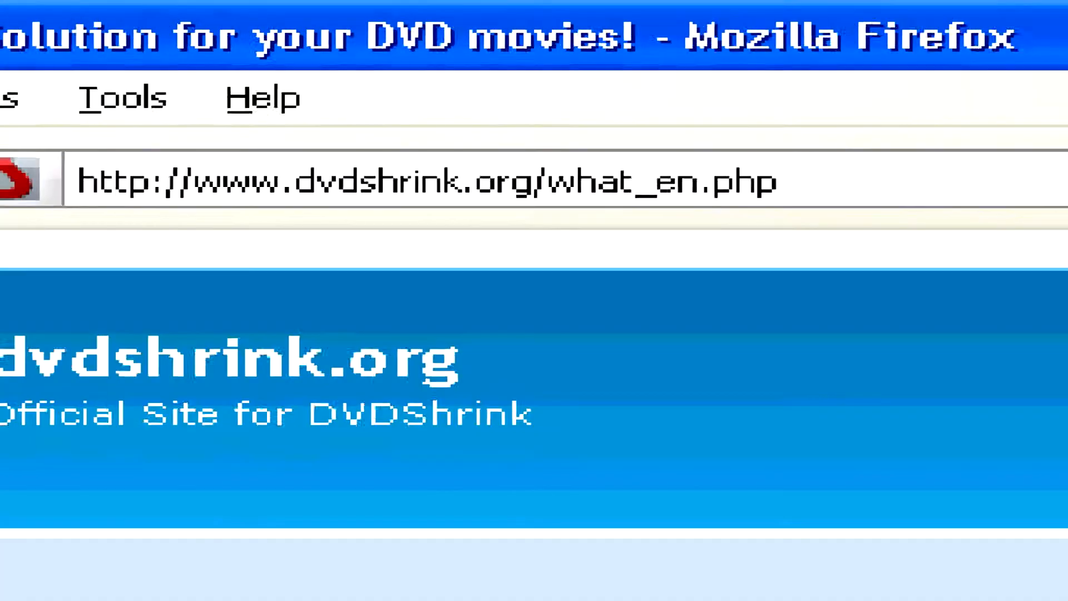
scroll("down", 3)
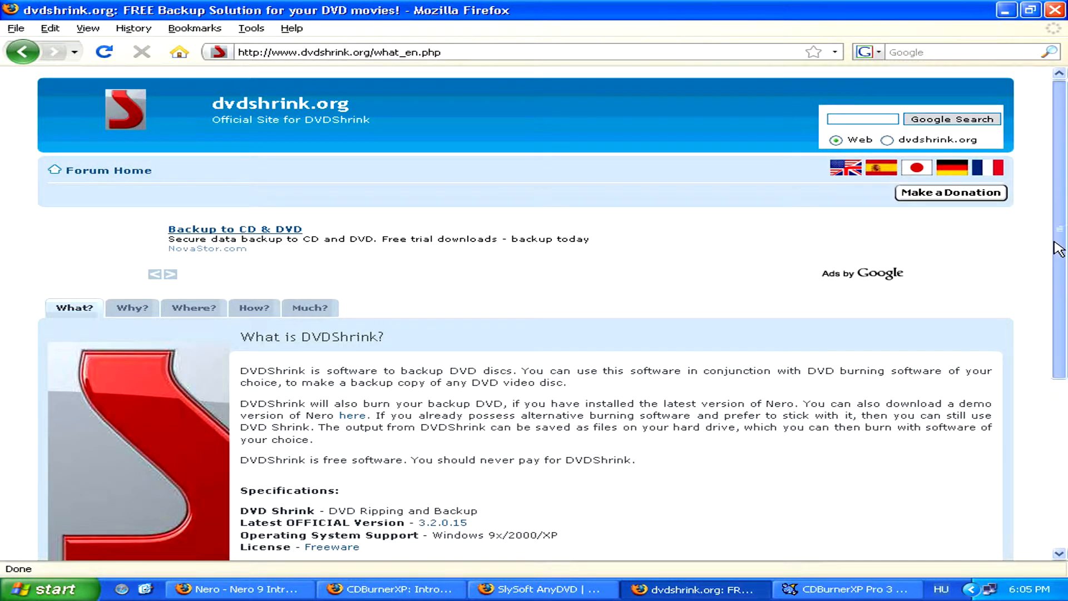
scroll("down", 3)
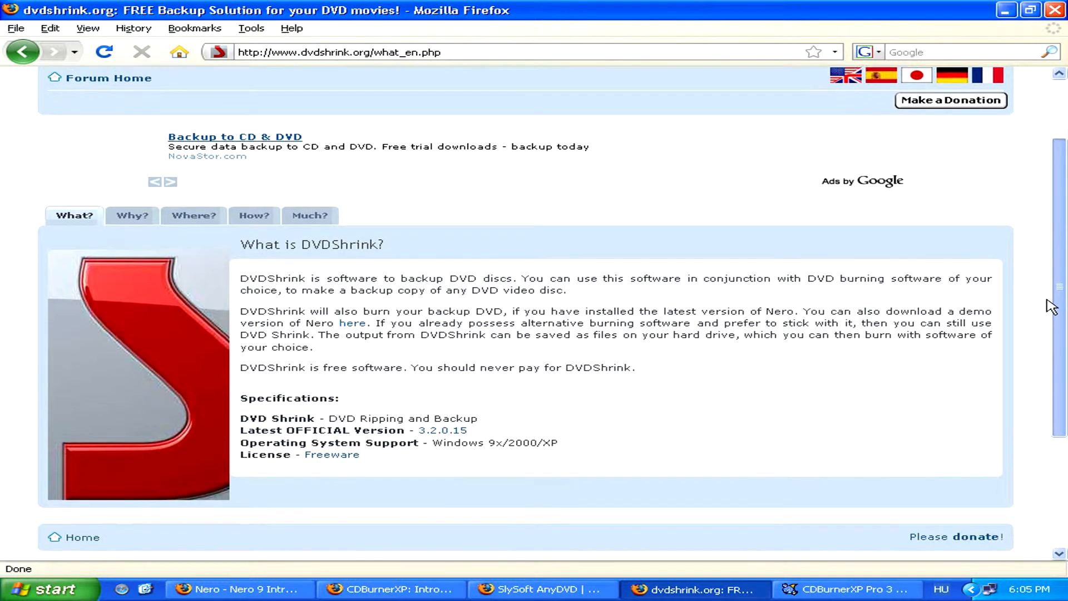
scroll("down", 3)
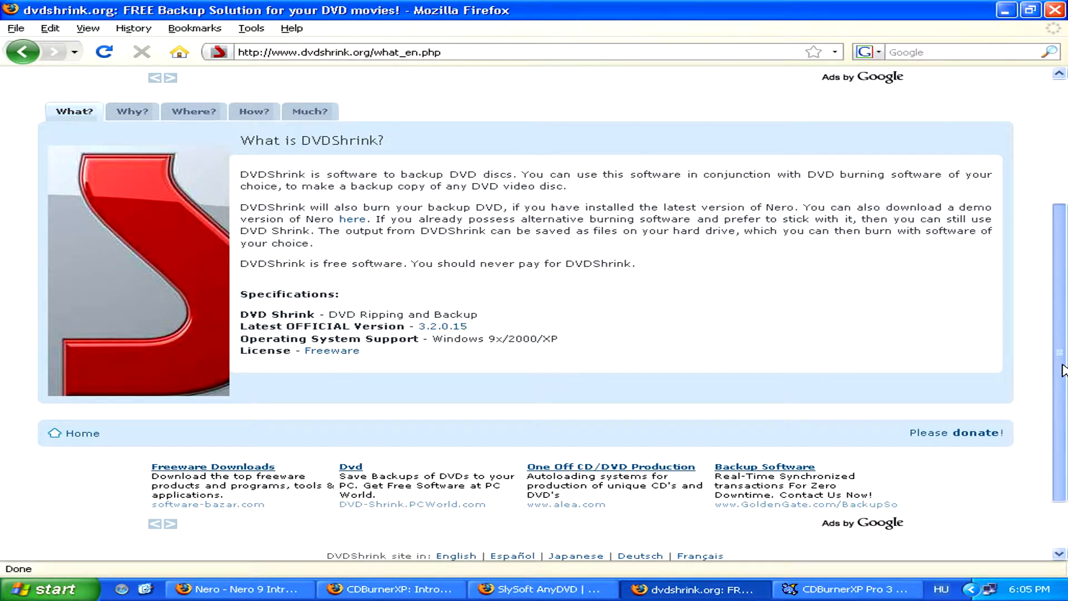
scroll("up", 3)
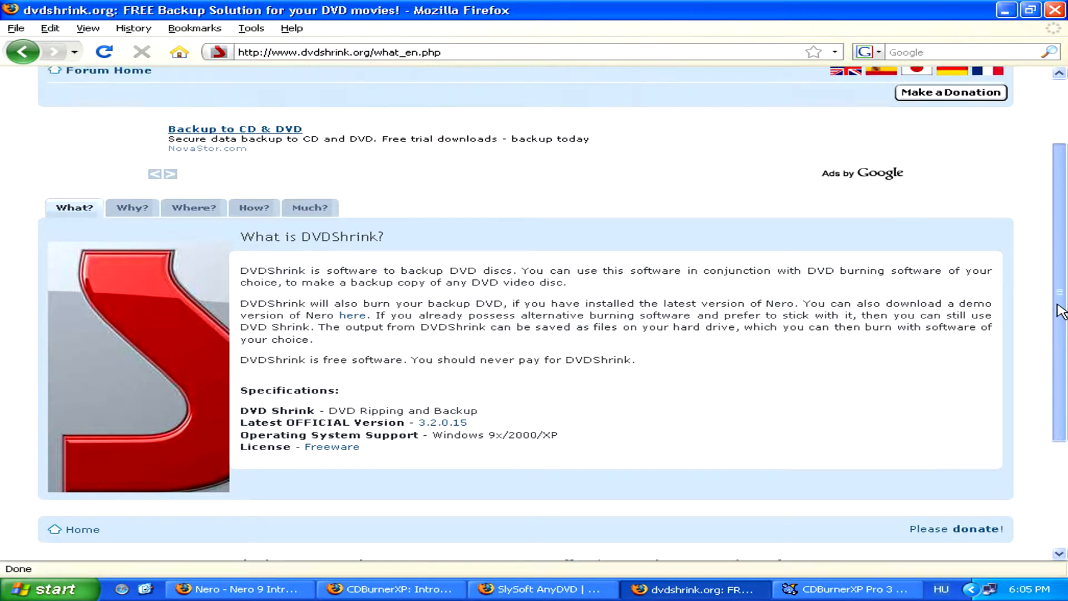